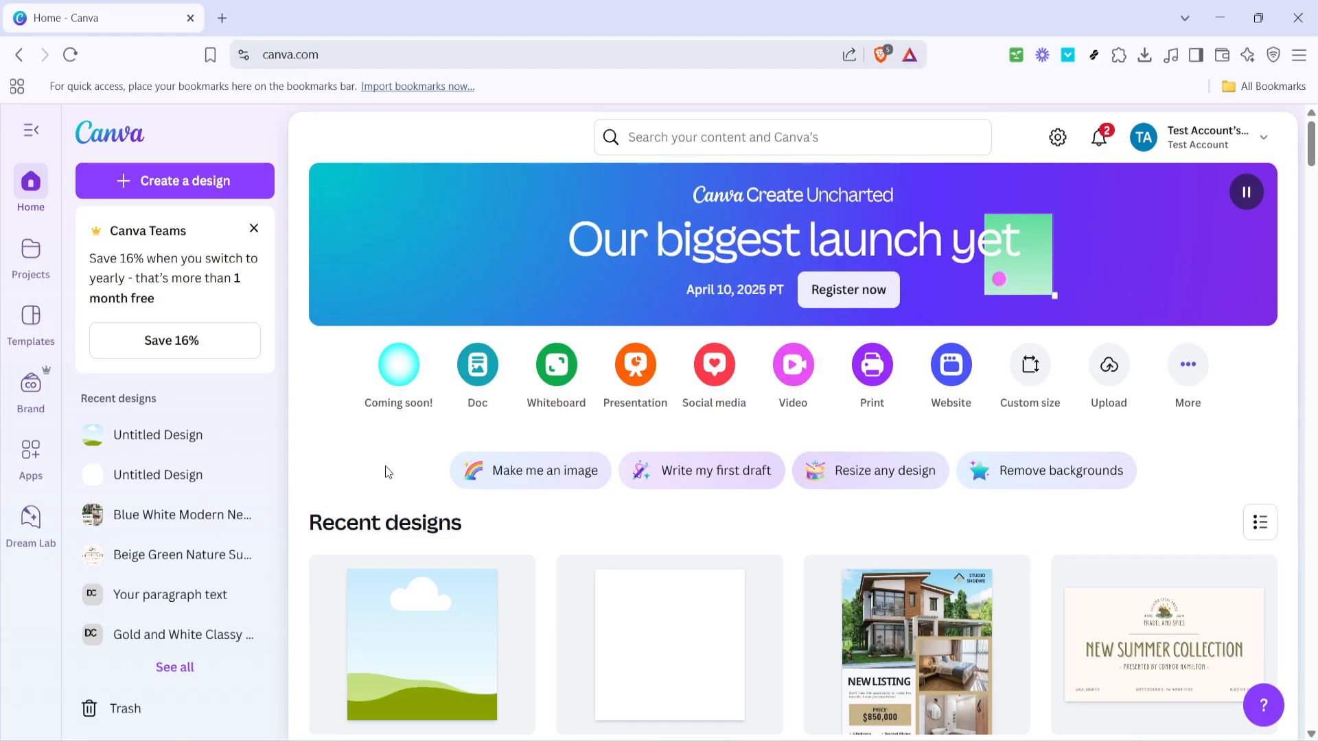
{"action": "mouse_move", "coordinate": [391, 478]}
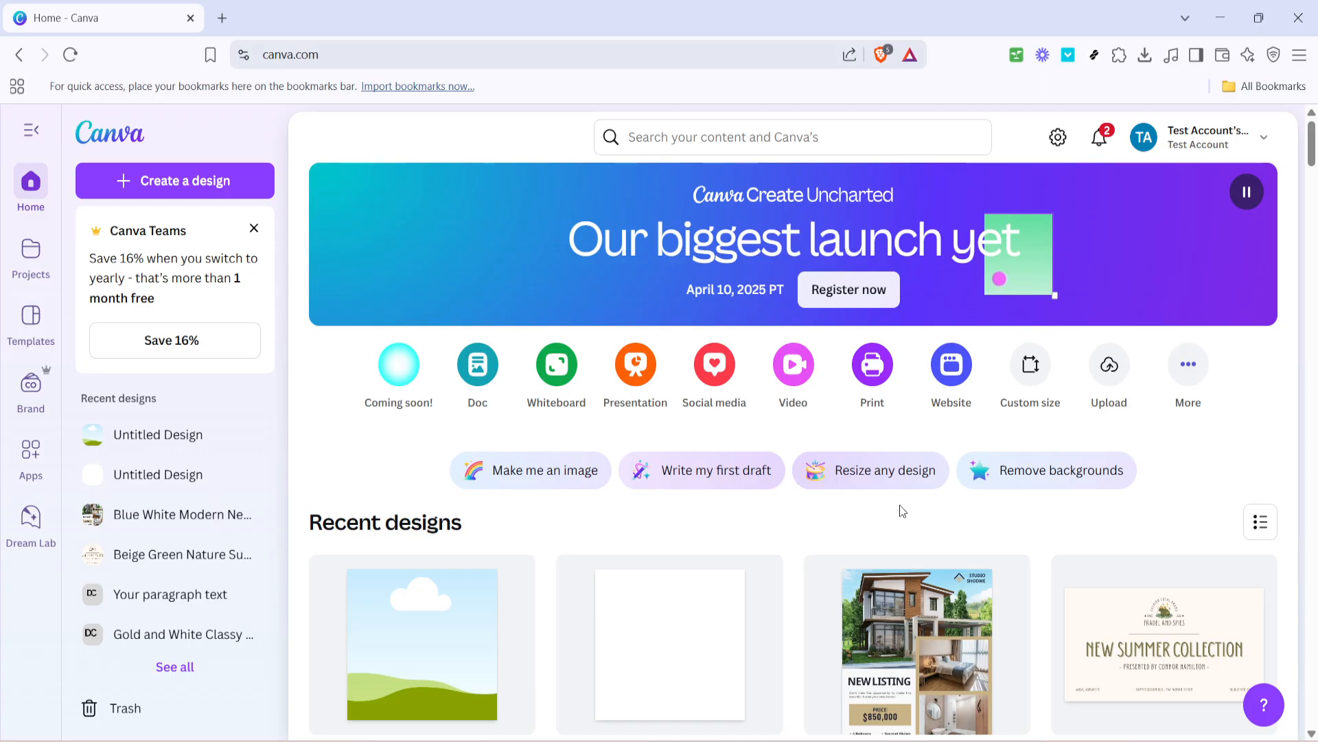
{"action": "mouse_move", "coordinate": [1110, 373]}
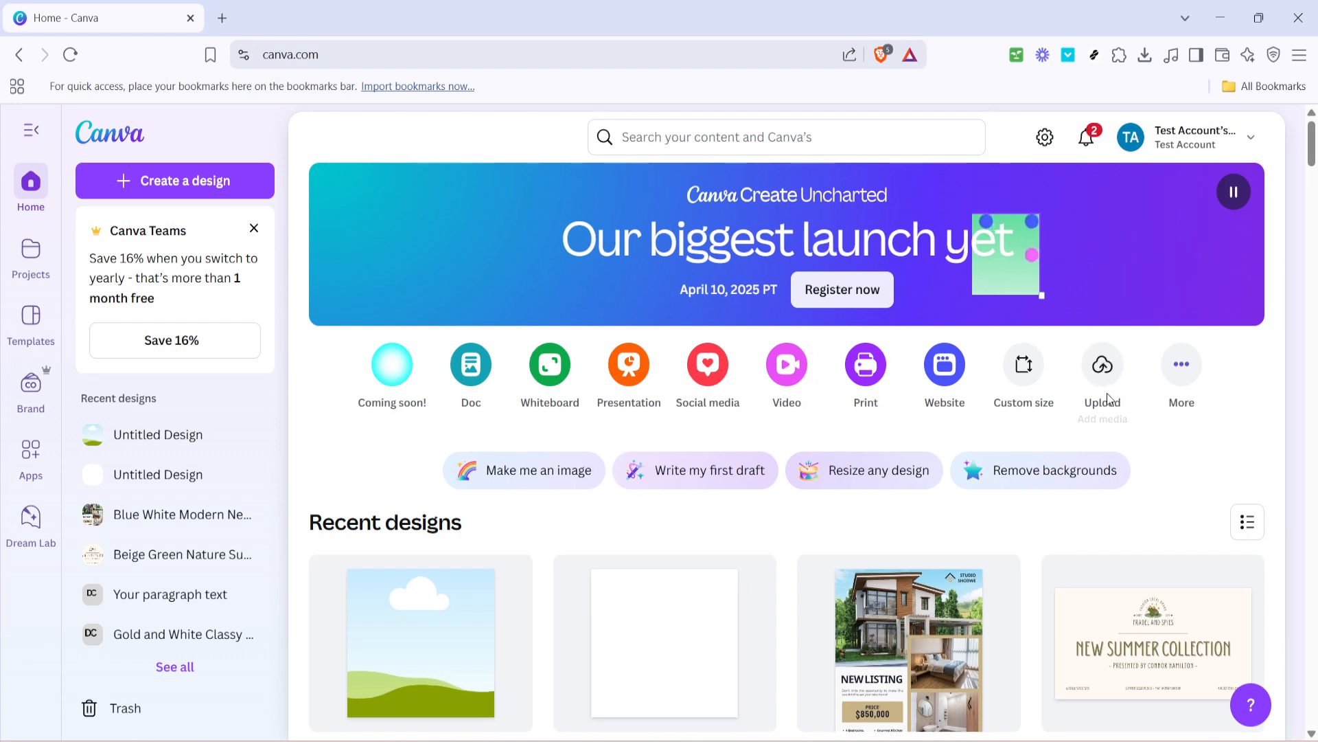
Start a new design from an upload and browse the computer for a file
{"action": "left_click", "coordinate": [1103, 362]}
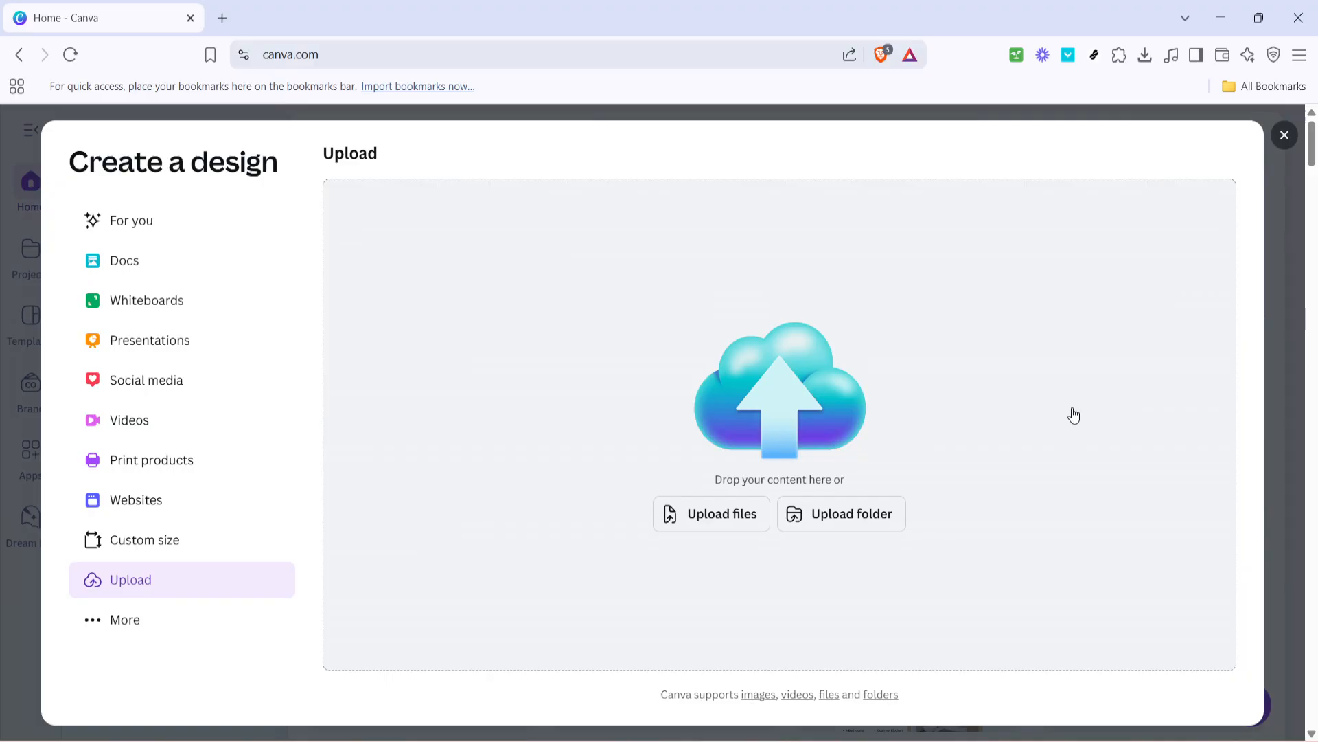
{"action": "mouse_move", "coordinate": [1074, 419]}
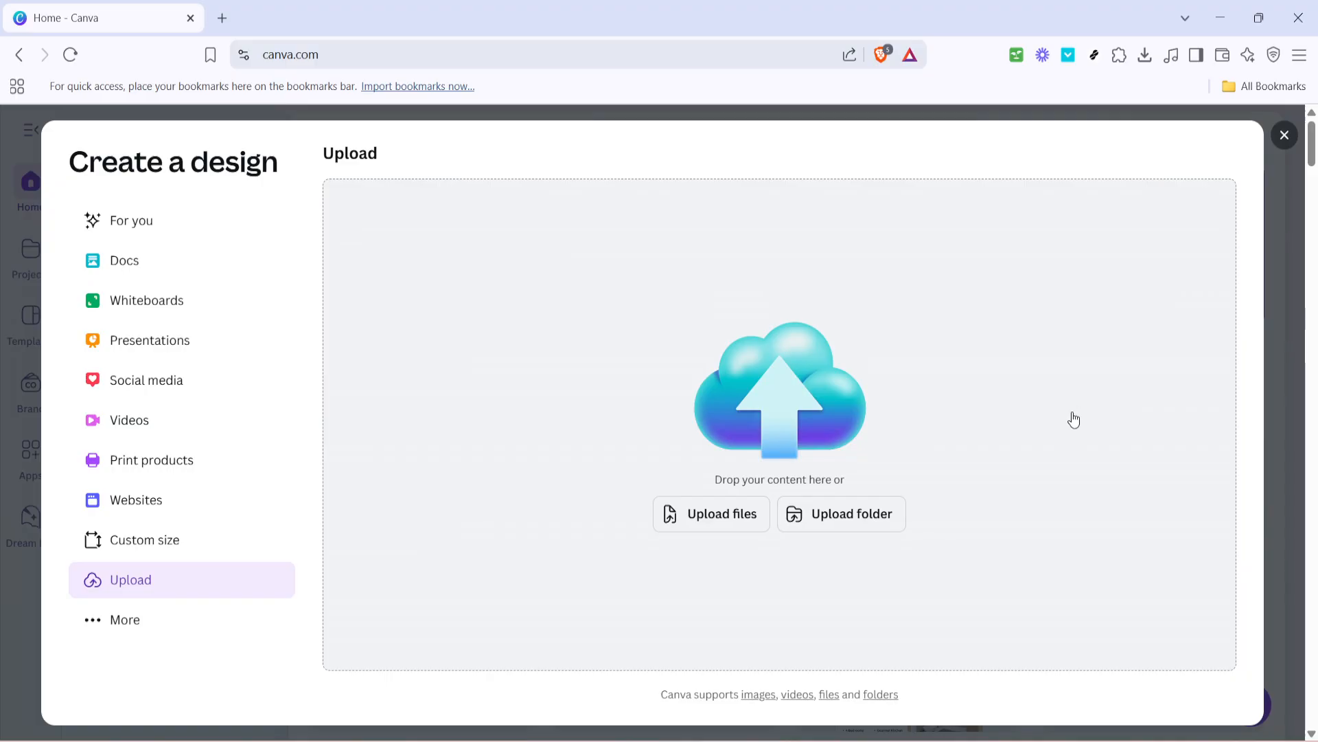
{"action": "mouse_move", "coordinate": [1032, 458]}
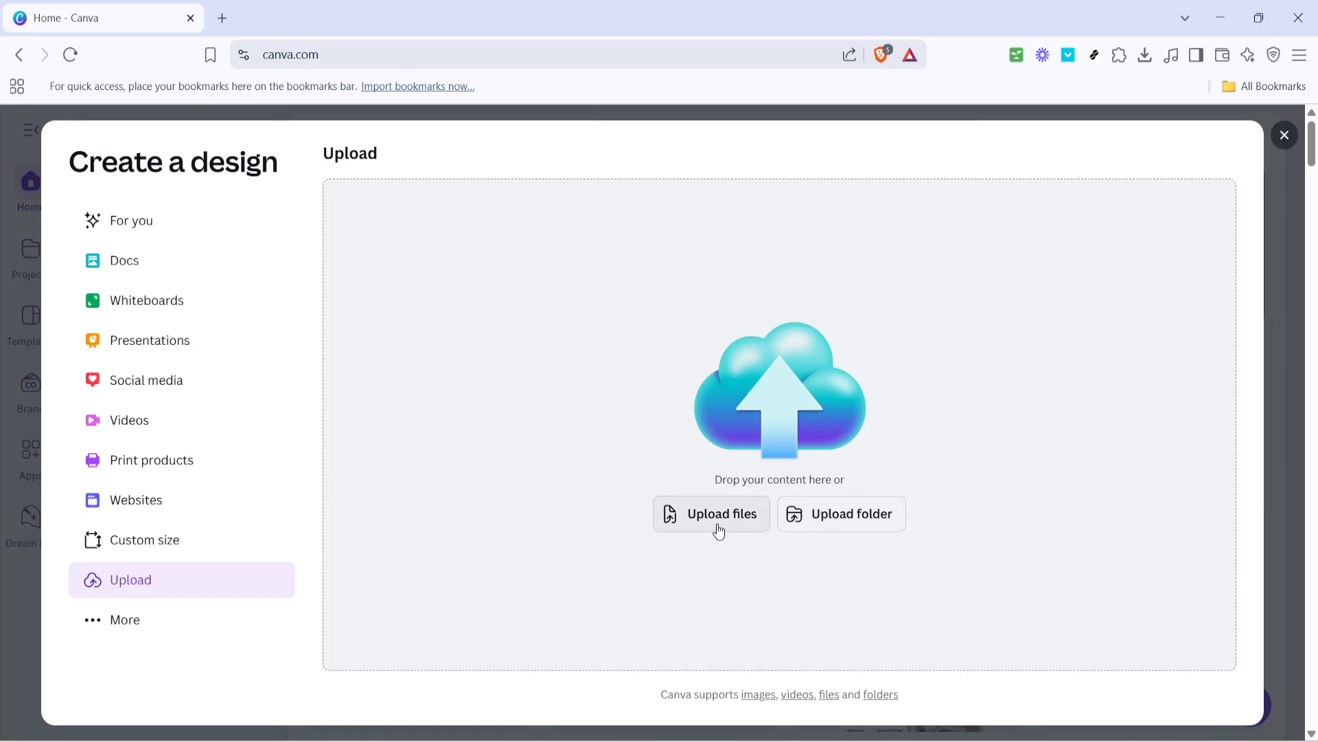
{"action": "mouse_move", "coordinate": [703, 585]}
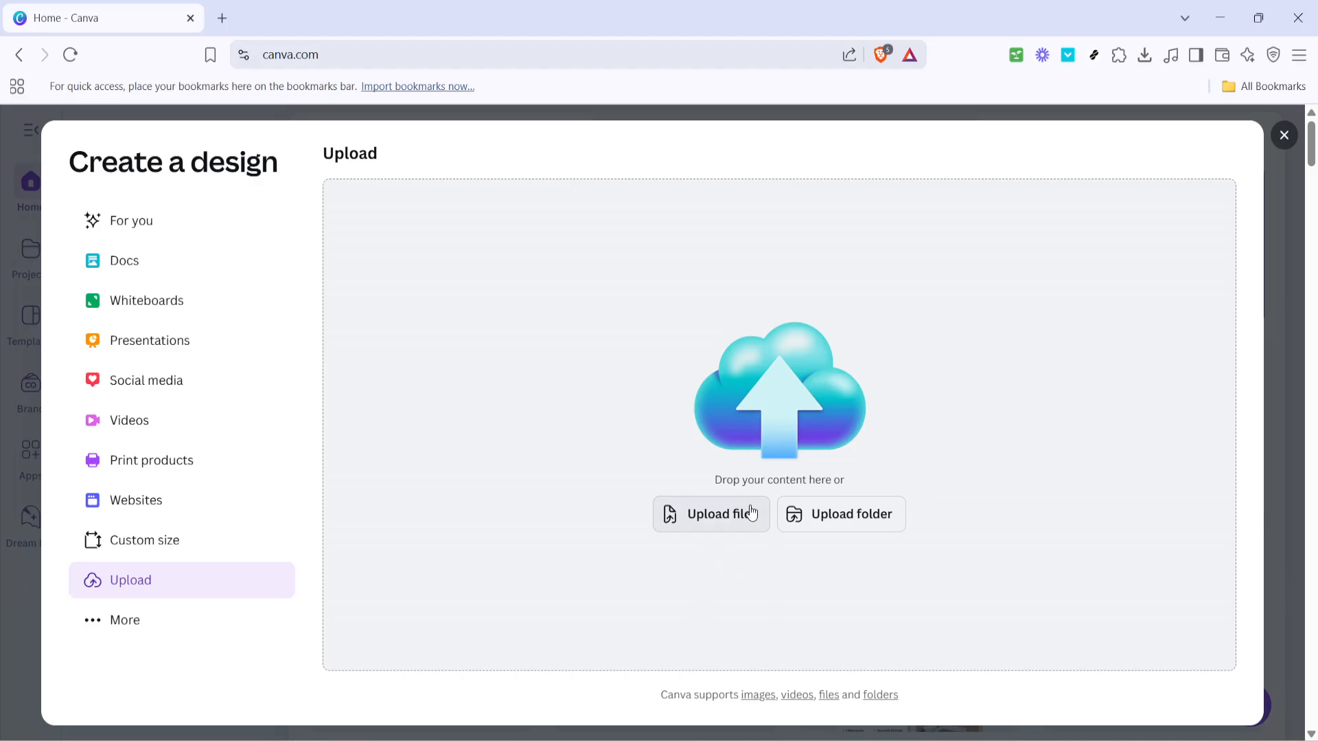
{"action": "mouse_move", "coordinate": [733, 517]}
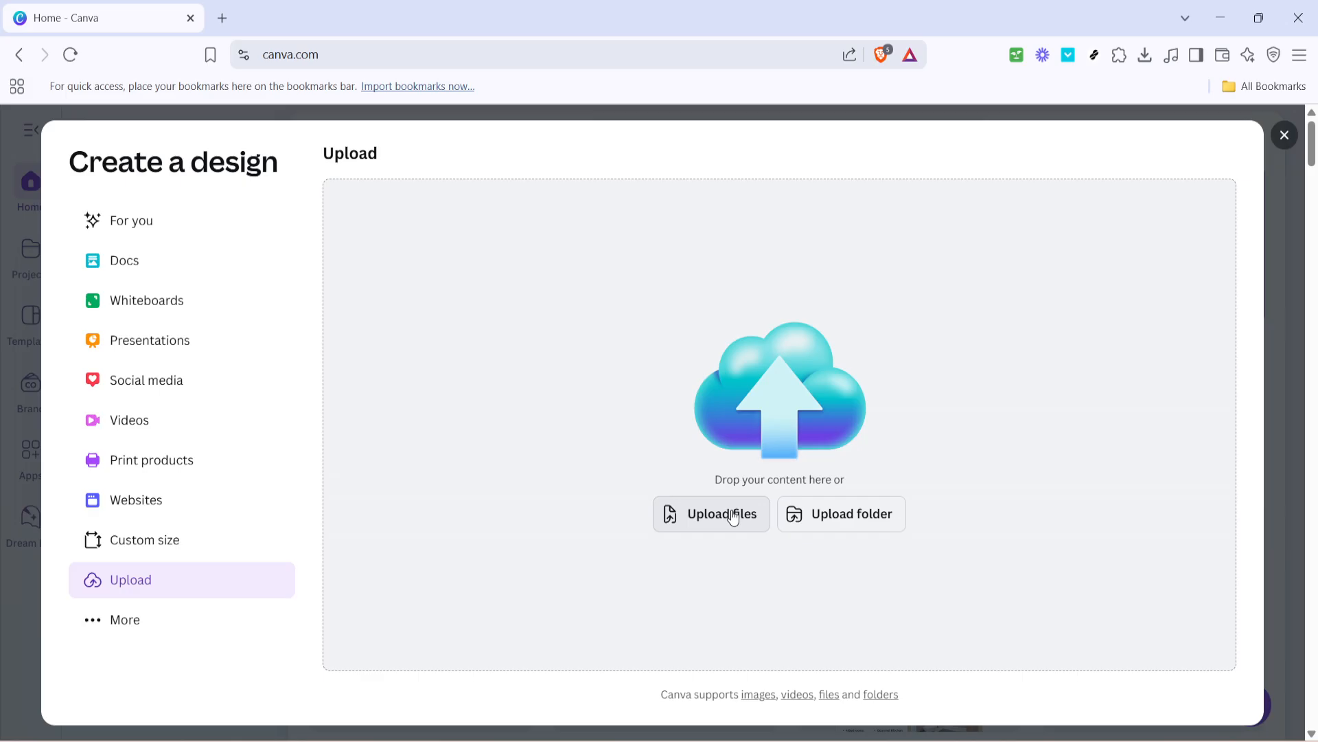
{"action": "left_click", "coordinate": [710, 513]}
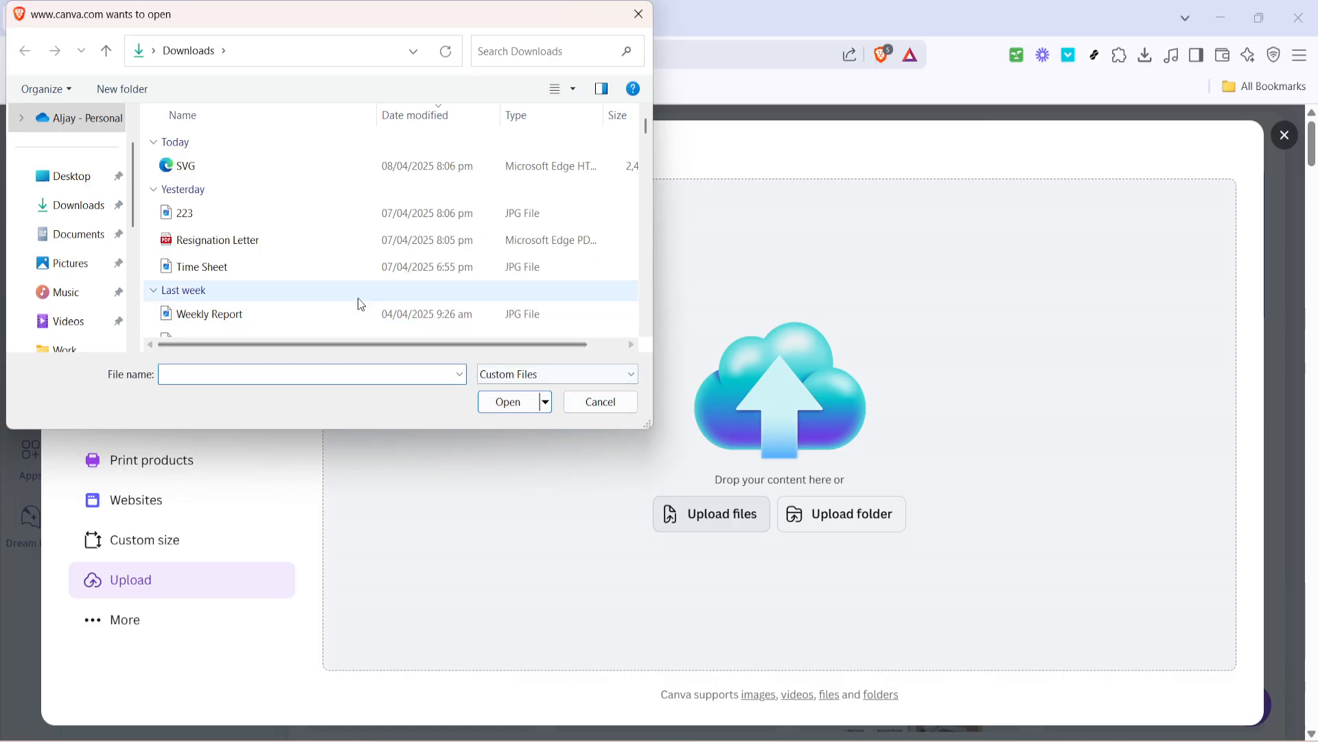
Select the SVG tiger-face file from the Downloads folder for upload
{"action": "left_click", "coordinate": [183, 213]}
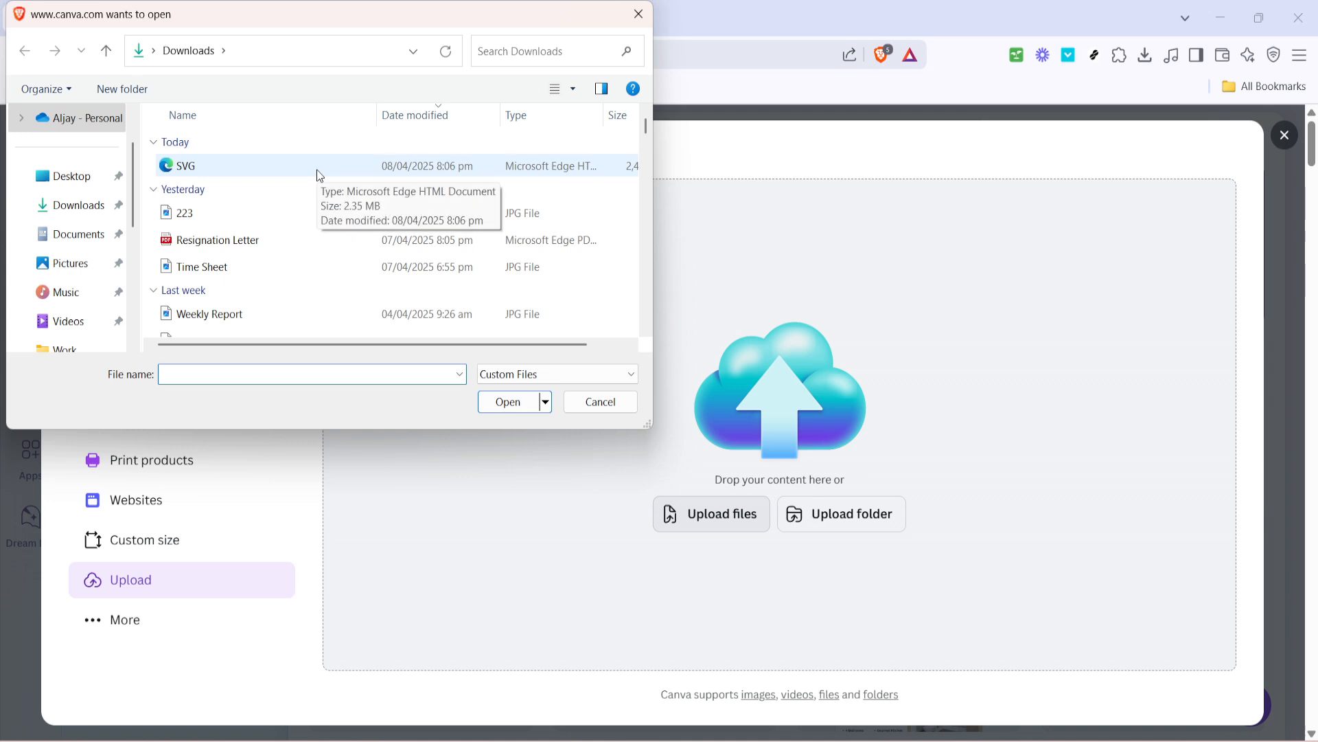
{"action": "left_click", "coordinate": [186, 167]}
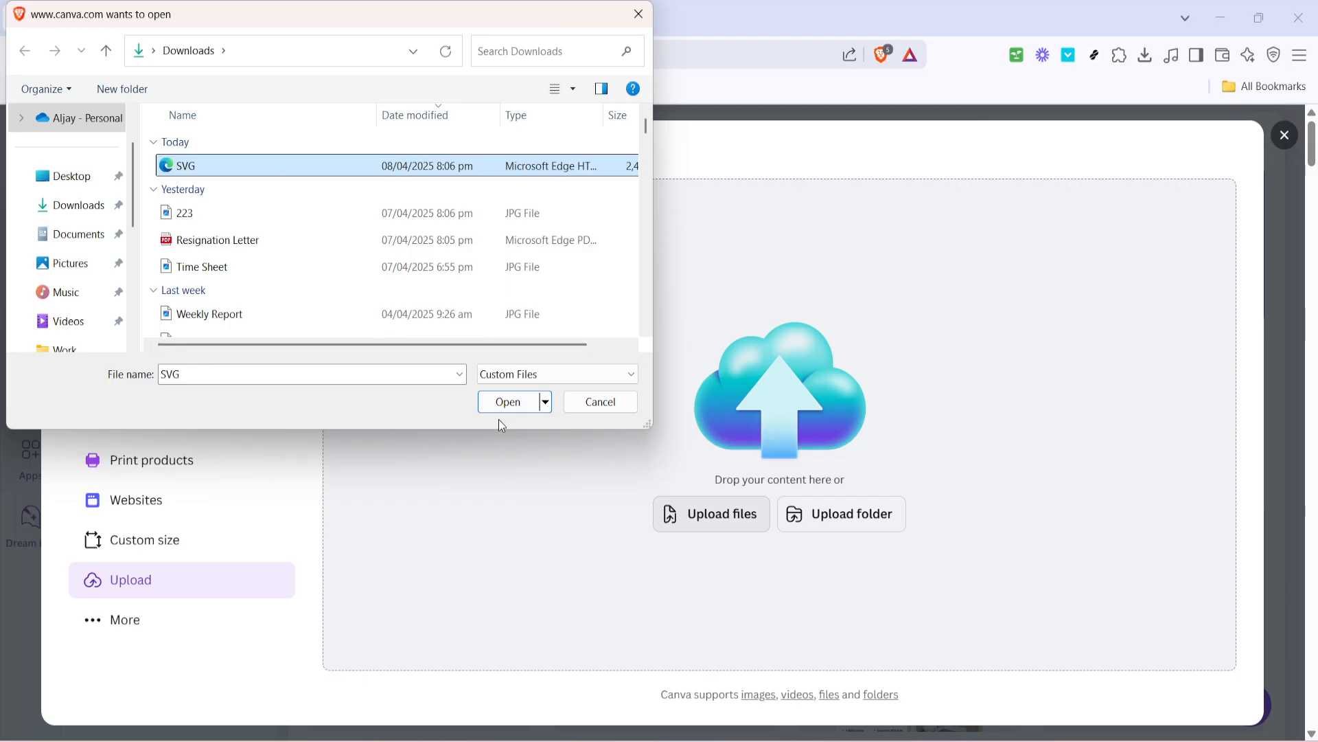
{"action": "mouse_move", "coordinate": [502, 423]}
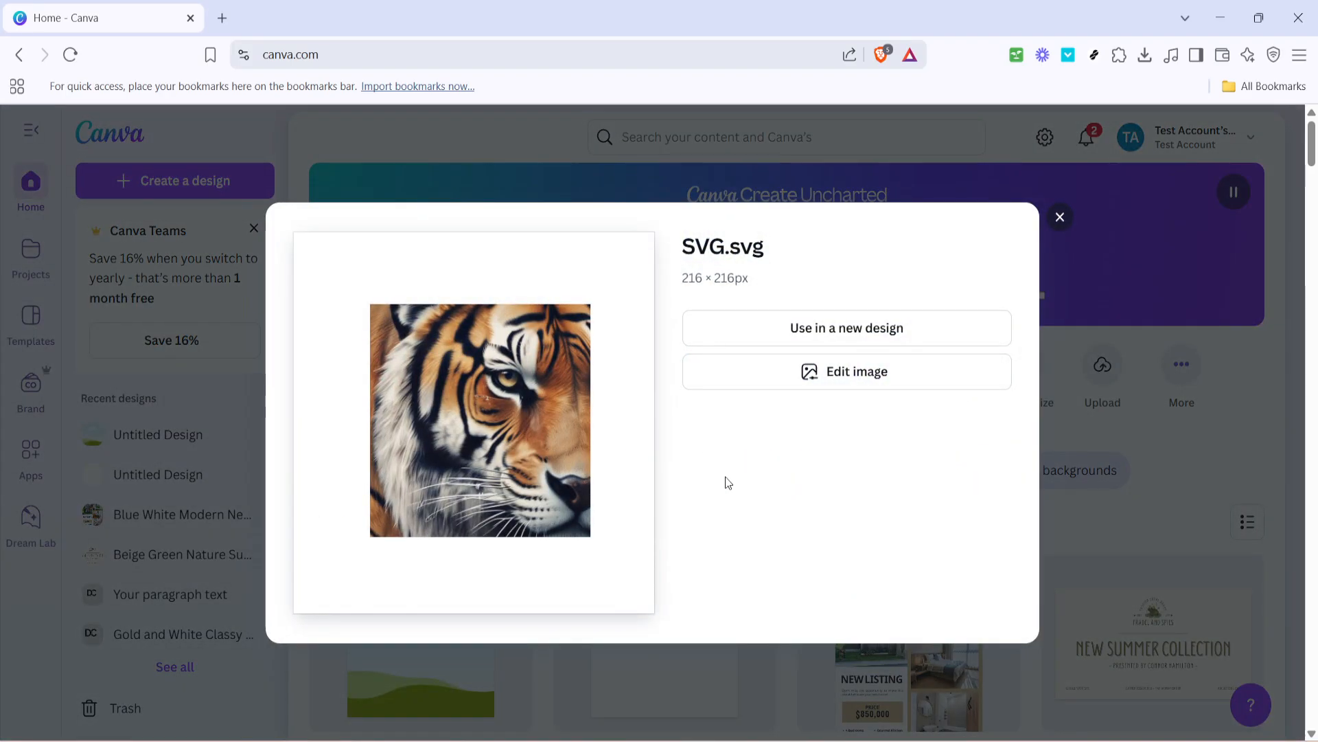
{"action": "mouse_move", "coordinate": [903, 371]}
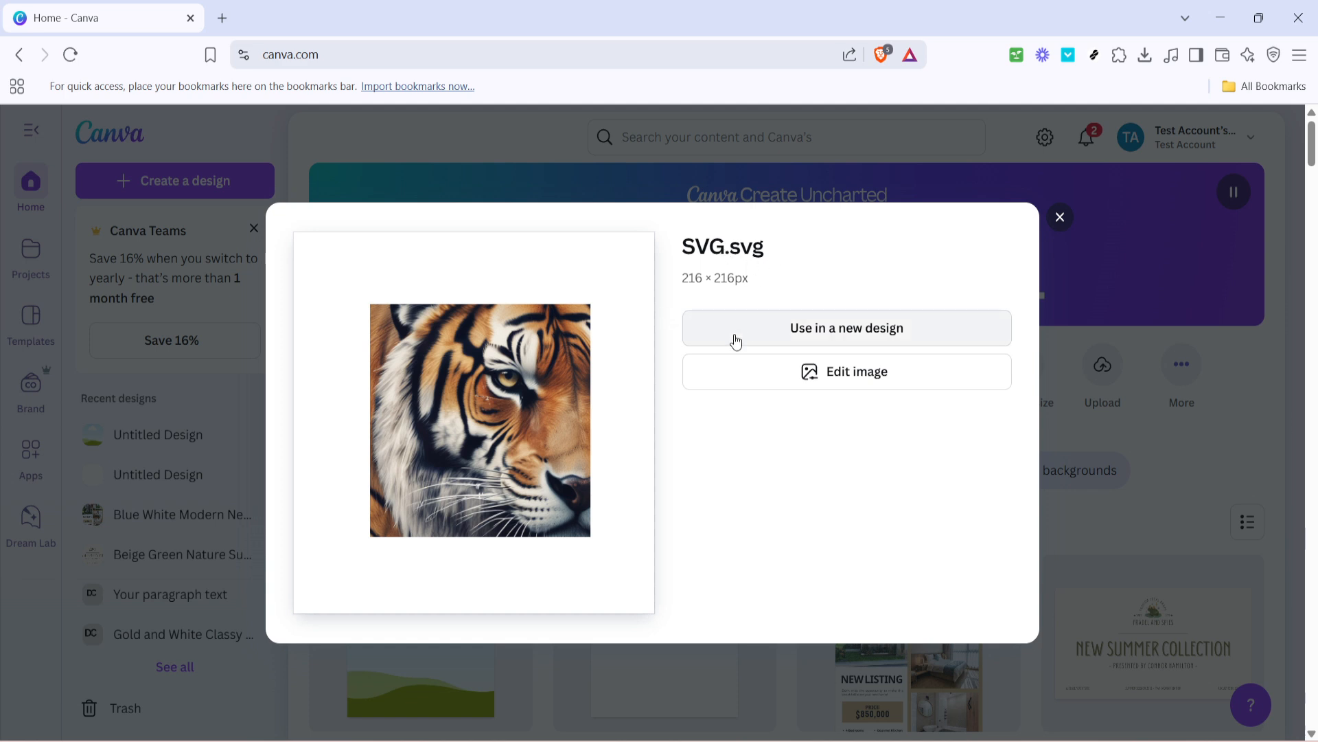
{"action": "mouse_move", "coordinate": [766, 390]}
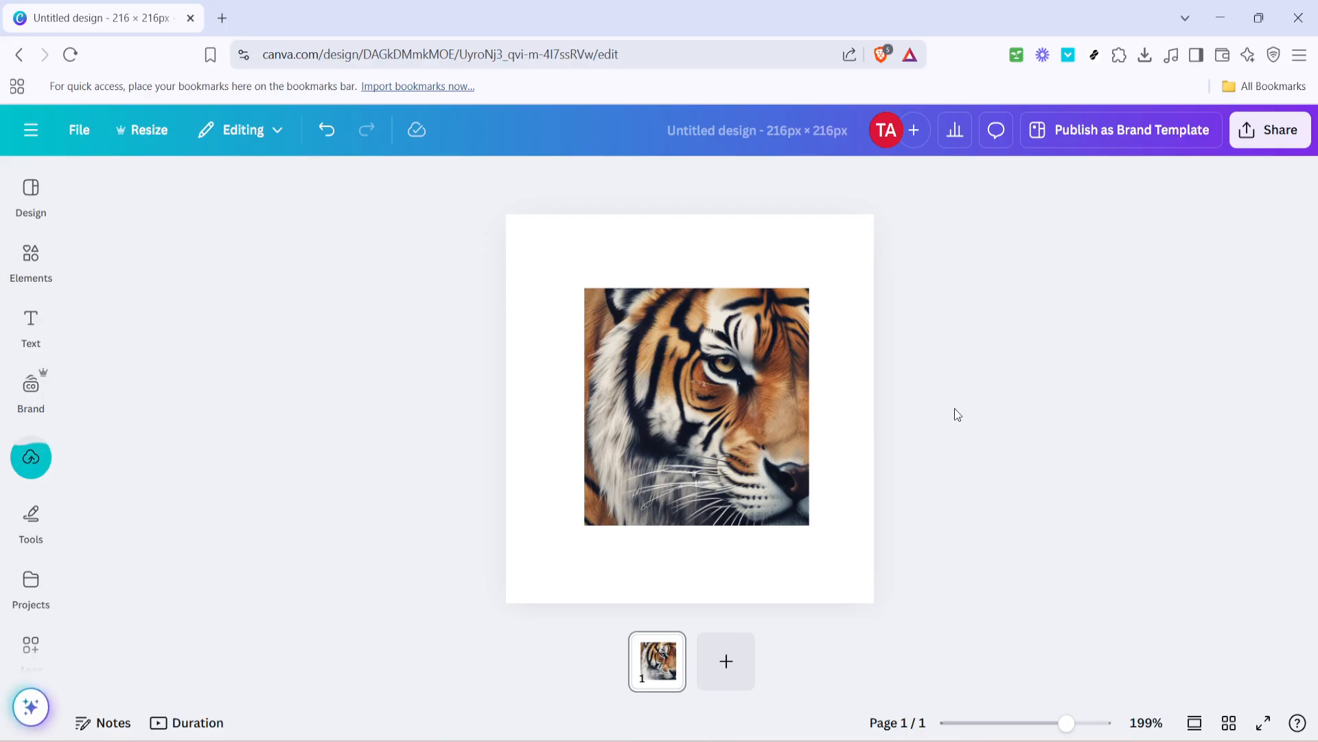
{"action": "mouse_move", "coordinate": [972, 392]}
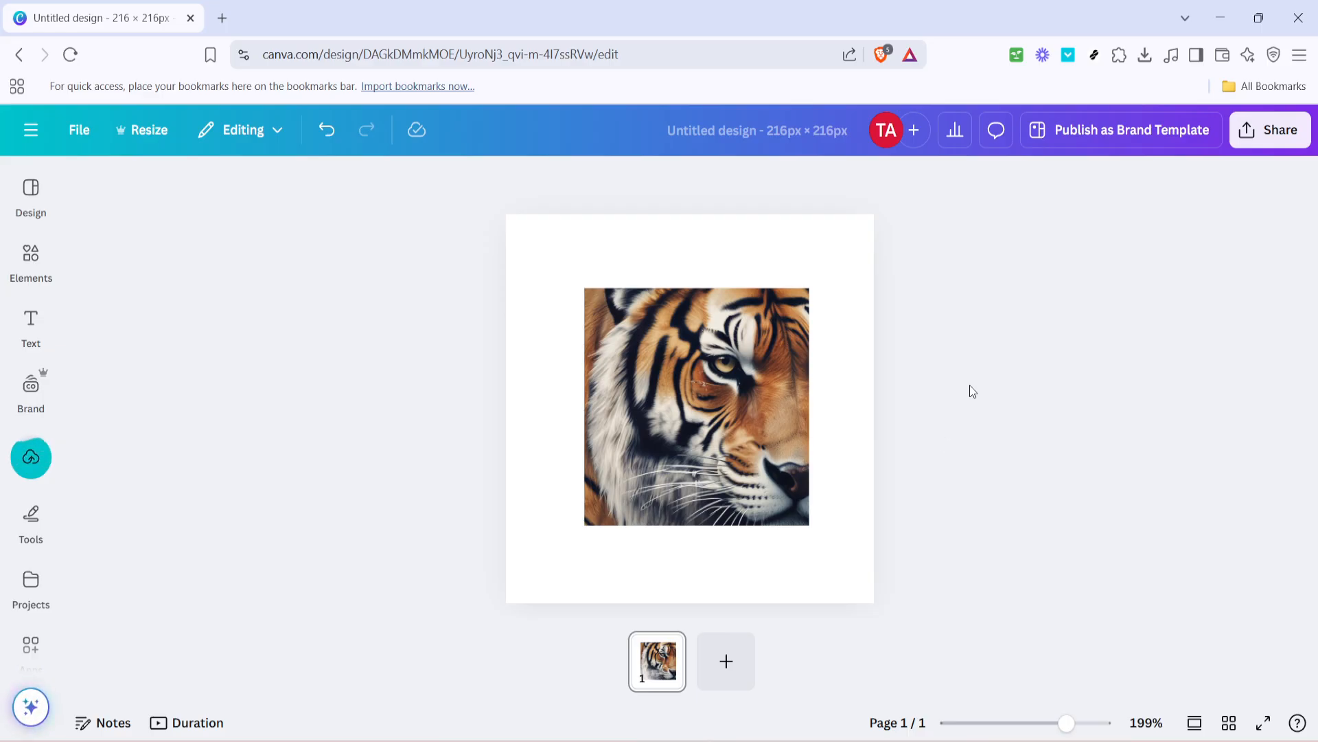
{"action": "mouse_move", "coordinate": [979, 384]}
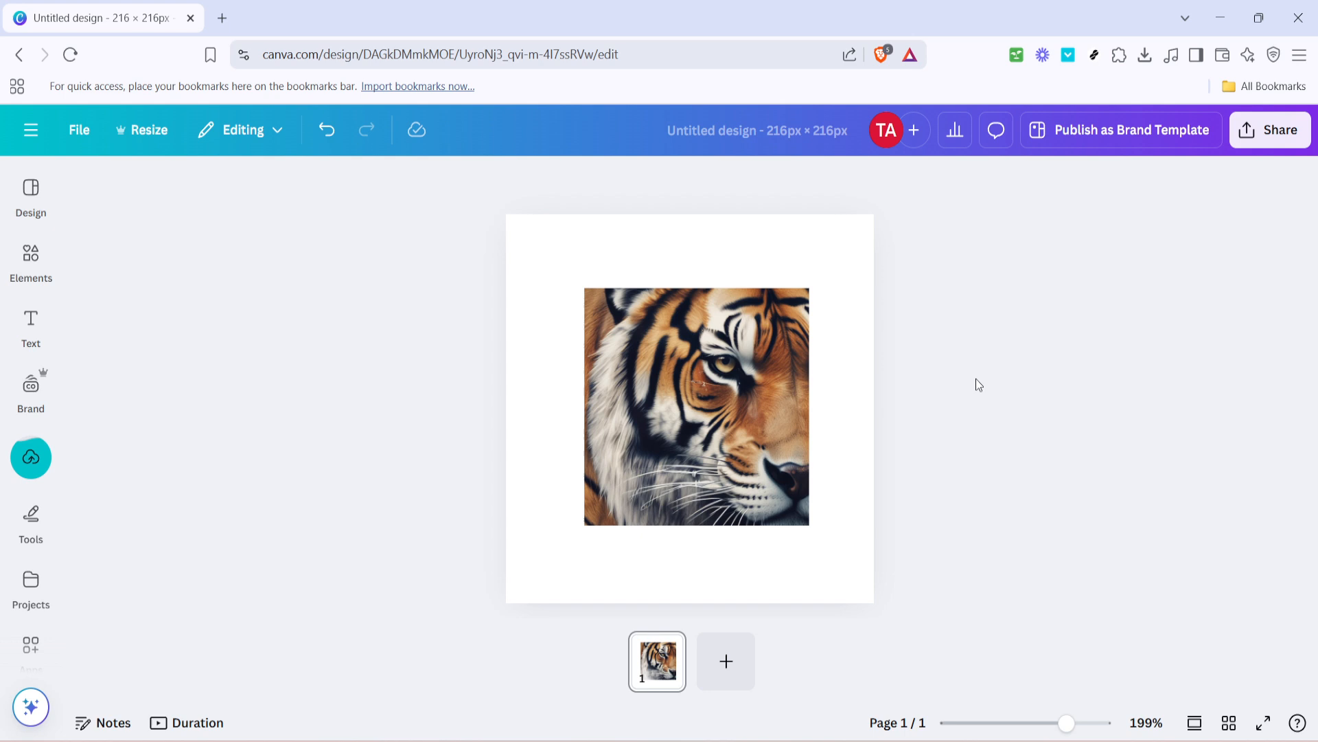
{"action": "mouse_move", "coordinate": [975, 387]}
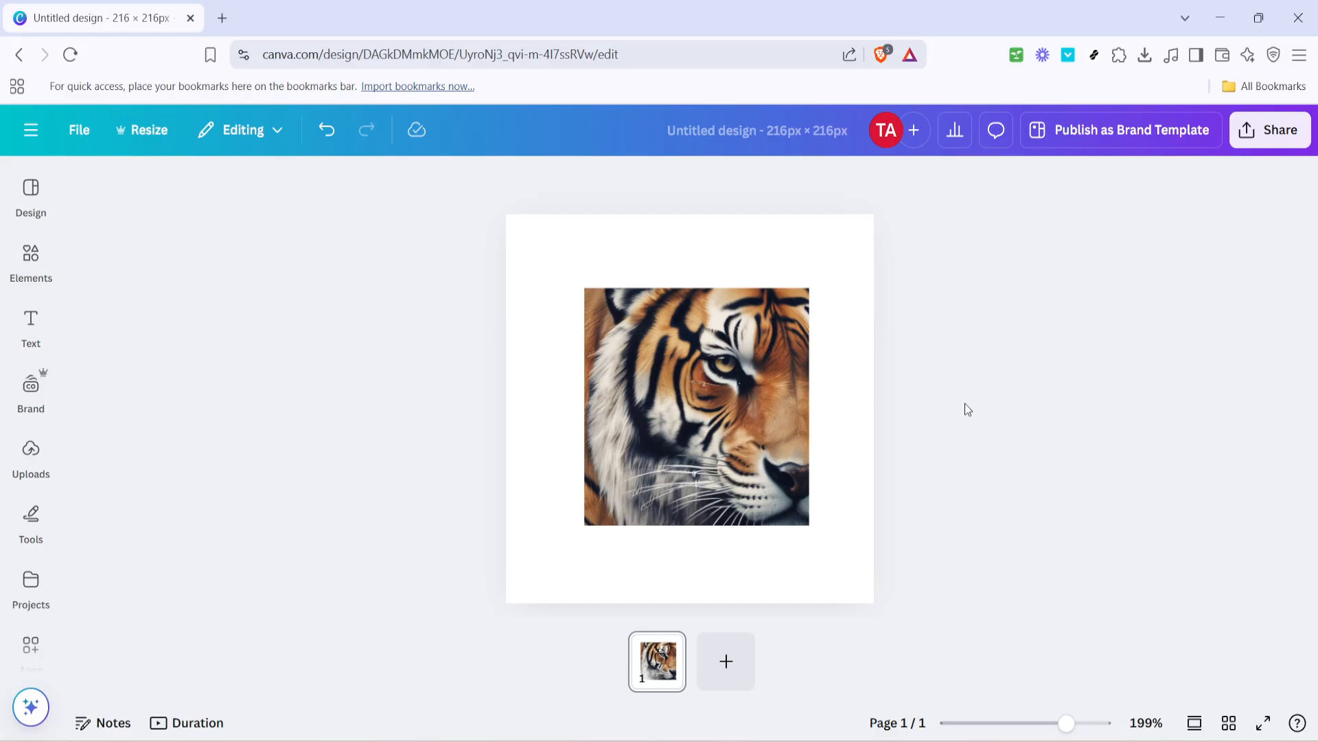
{"action": "mouse_move", "coordinate": [980, 399]}
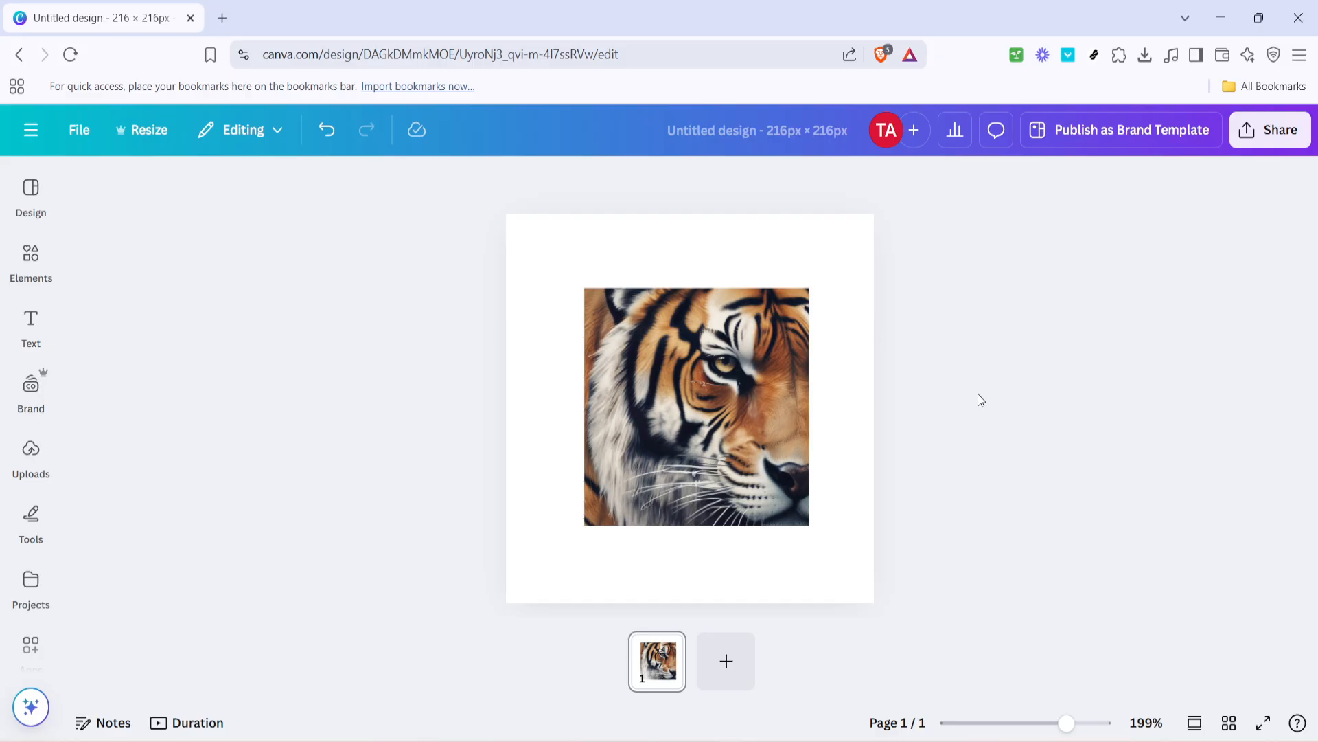